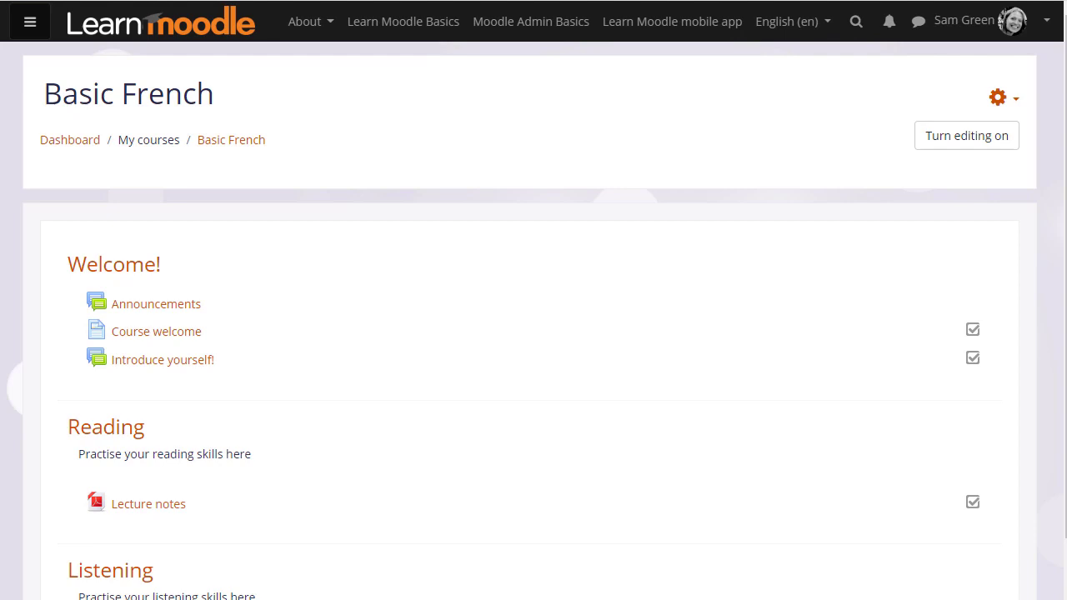
- Turn editing on for Basic French and open the activity chooser under Reading
{"action": "left_click", "coordinate": [966, 135]}
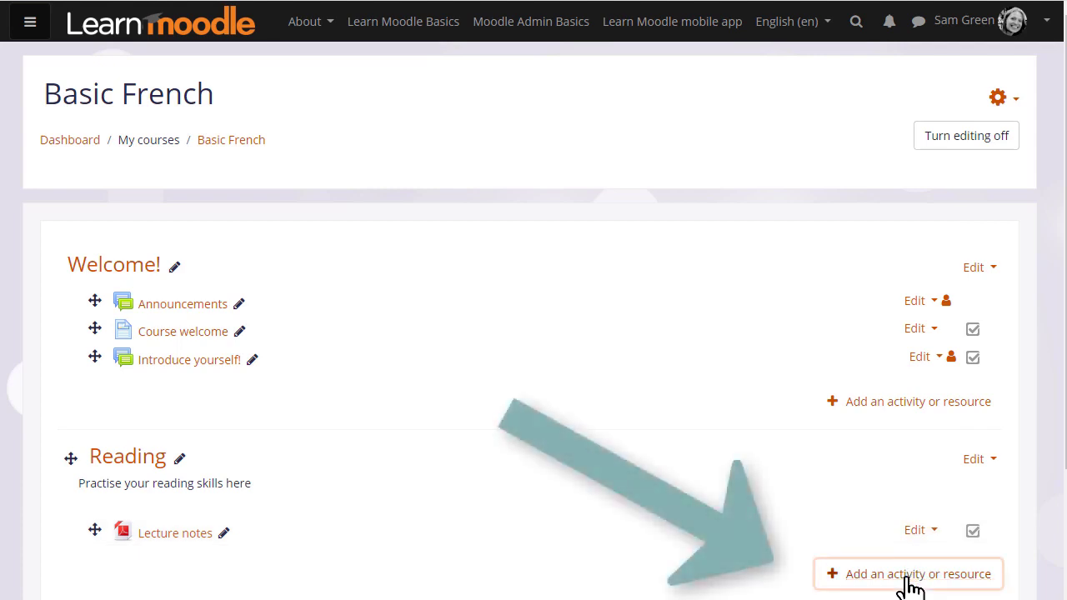
{"action": "left_click", "coordinate": [917, 573]}
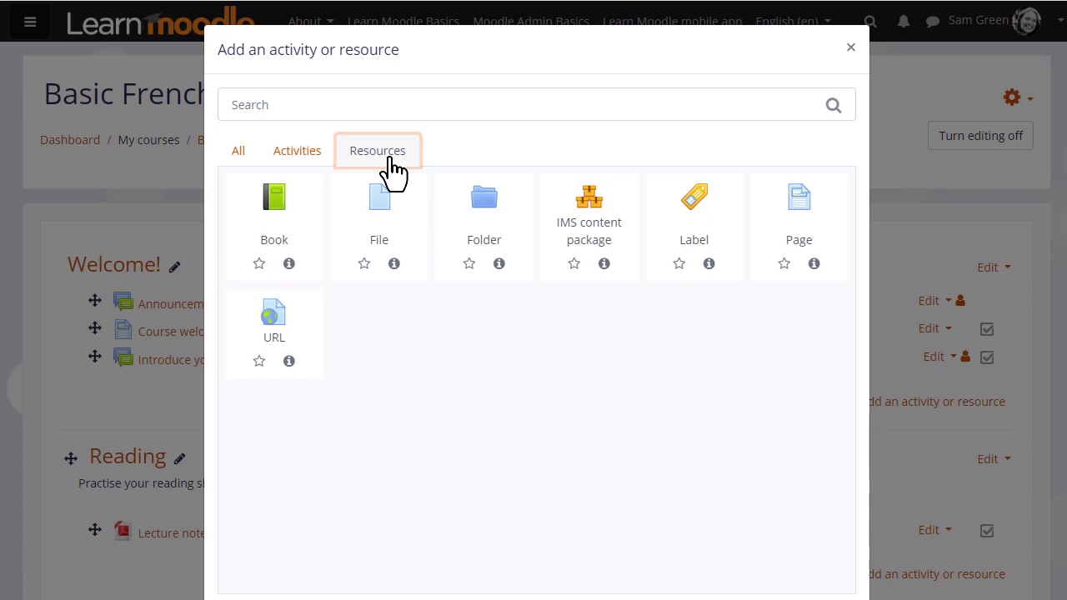
{"action": "mouse_move", "coordinate": [388, 198]}
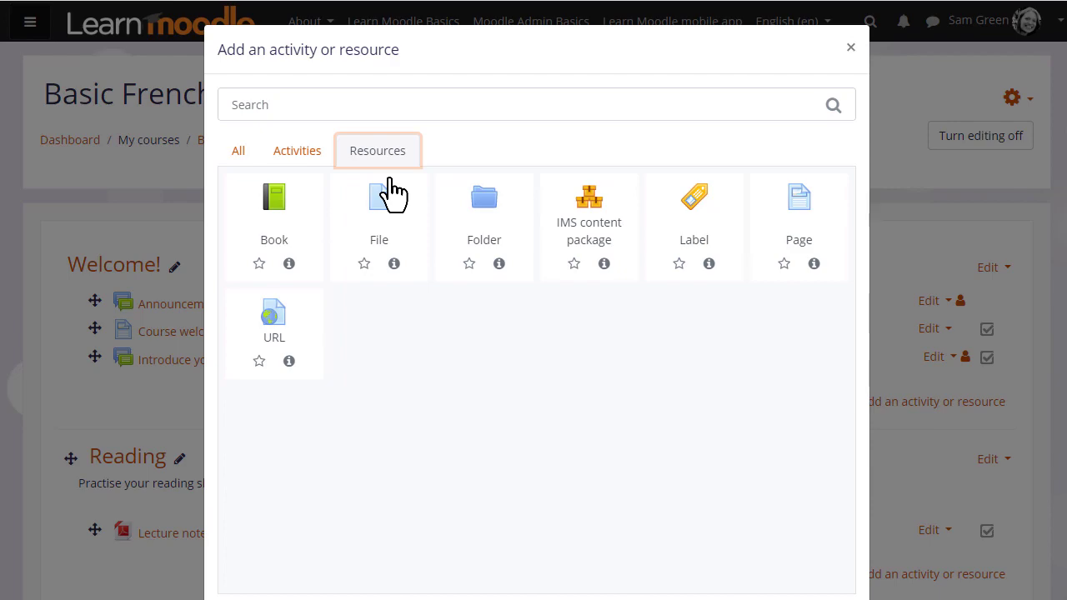
- Create a File resource named 'Reading list' described as 'Here are some useful sources for you to read.'
{"action": "left_click", "coordinate": [378, 197]}
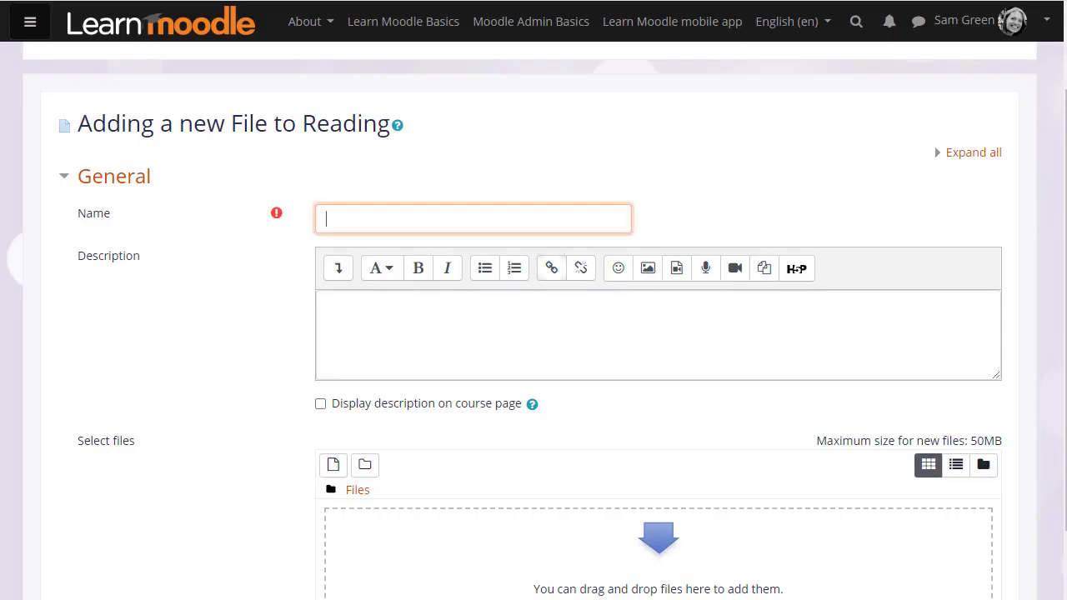
{"action": "type", "text": "Reading"}
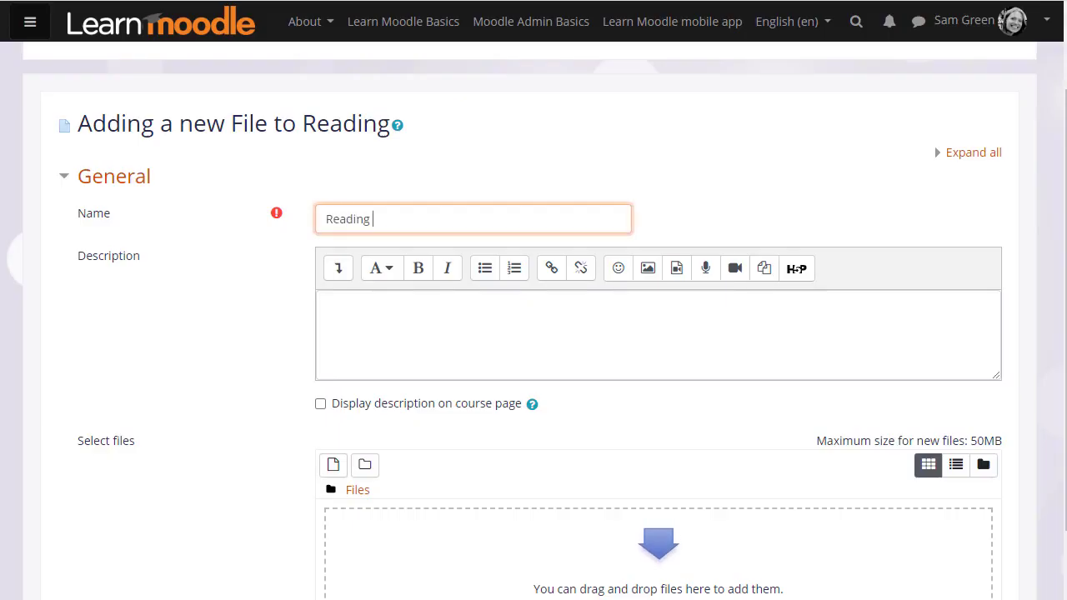
{"action": "type", "text": "list"}
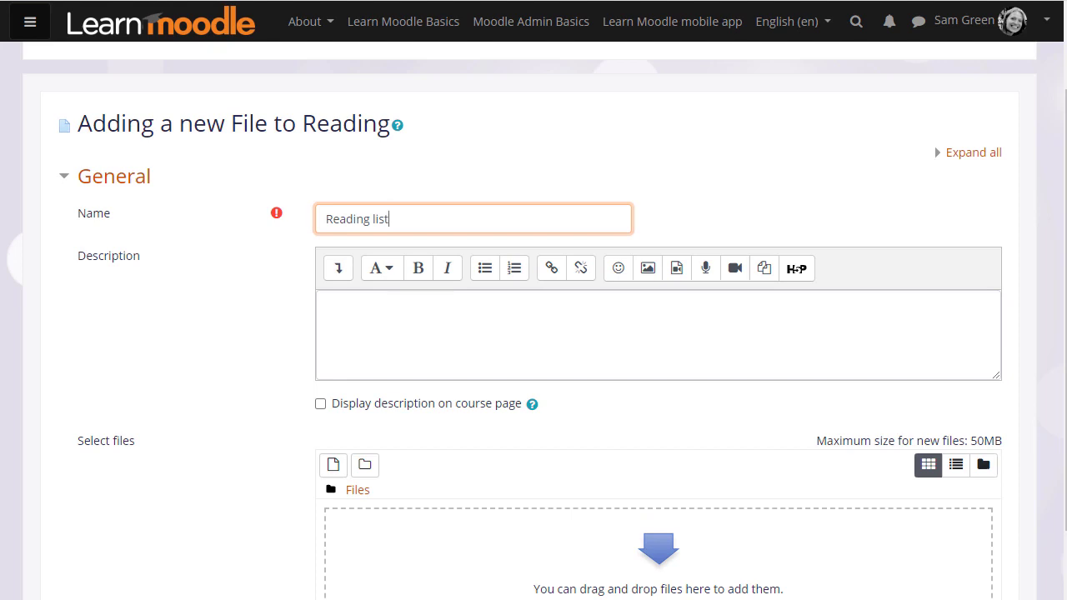
{"action": "type", "text": "Here are some useful sources for you t"}
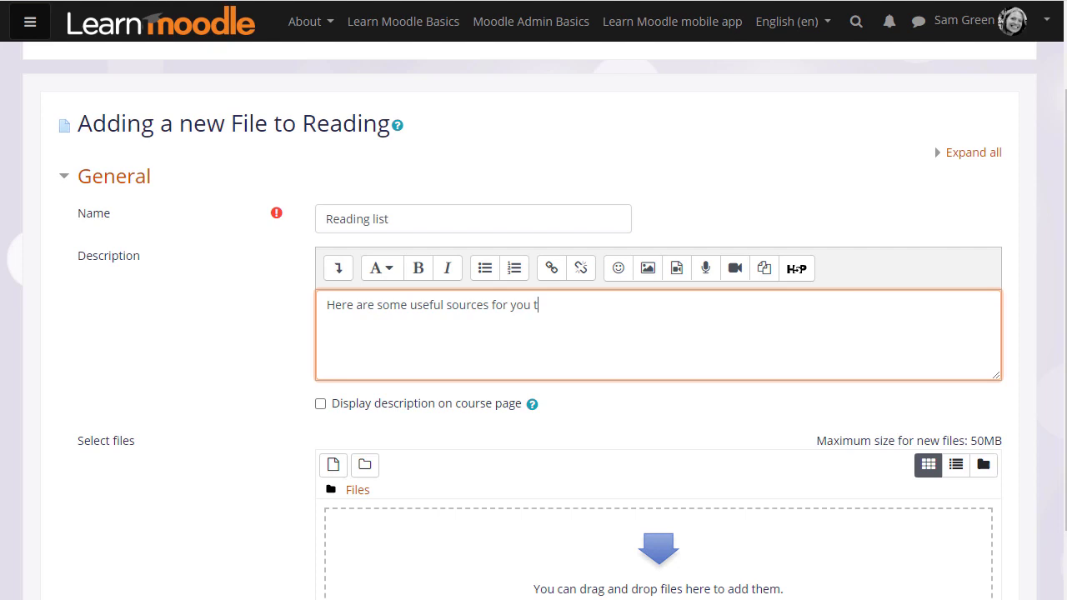
{"action": "type", "text": "o read."}
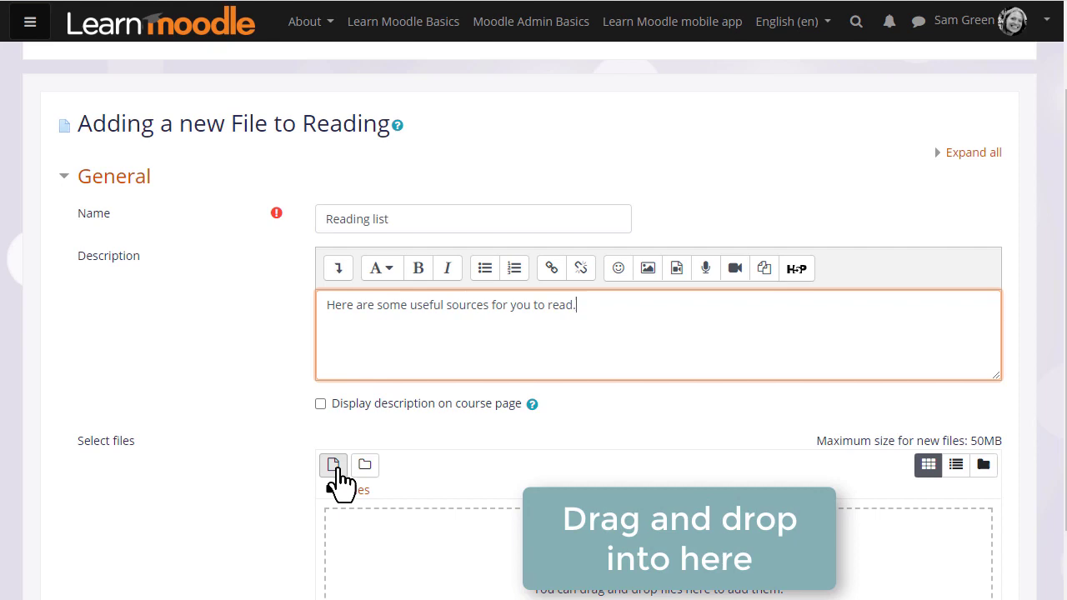
- Upload 'Reading list.docx' from the computer into the File resource
{"action": "left_click", "coordinate": [332, 465]}
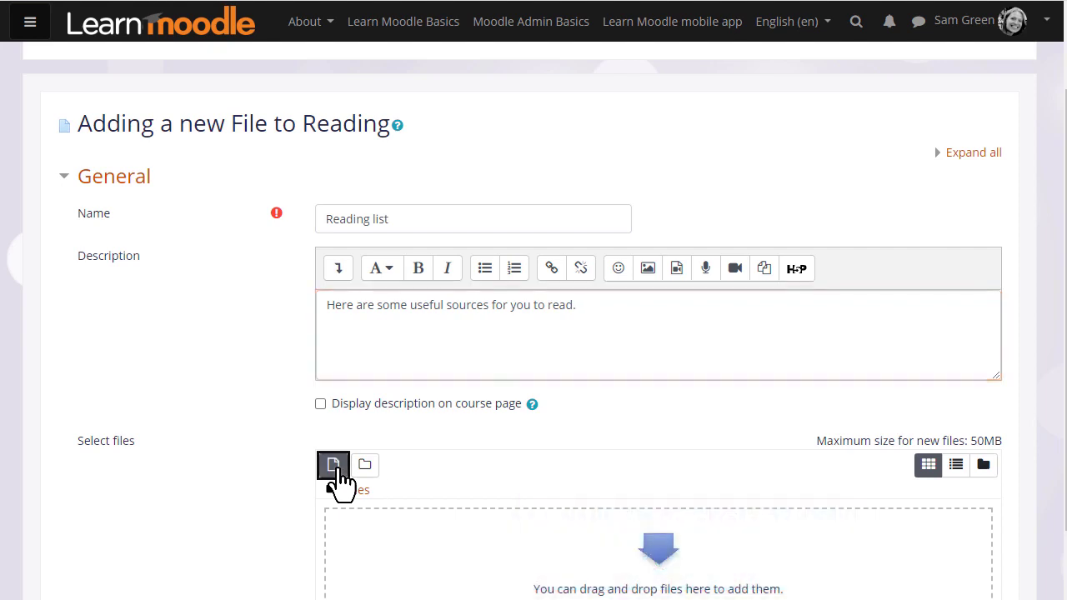
{"action": "left_click", "coordinate": [332, 464]}
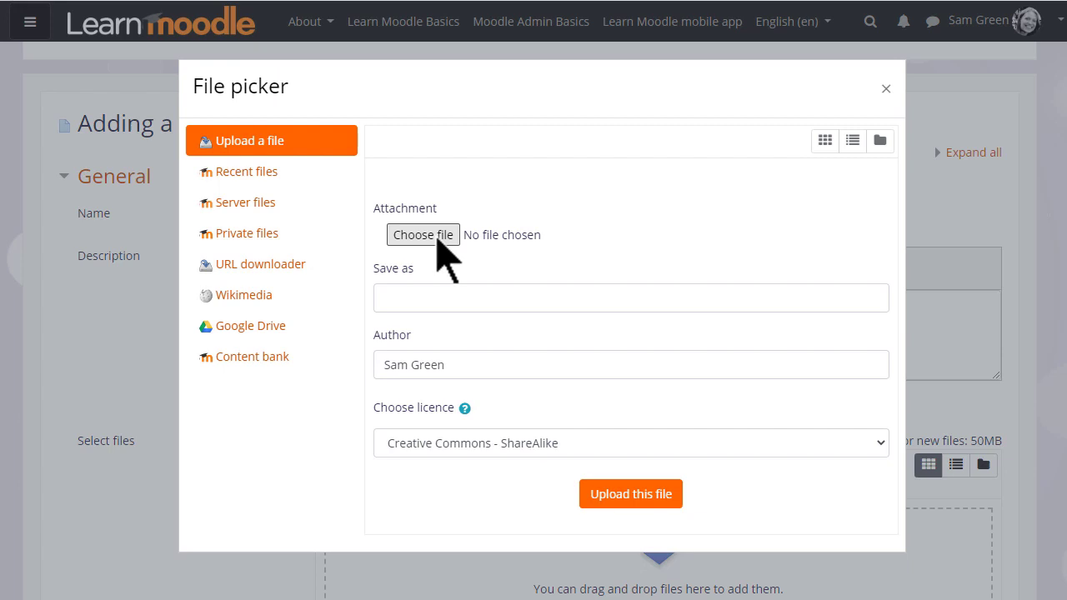
{"action": "left_click", "coordinate": [423, 234]}
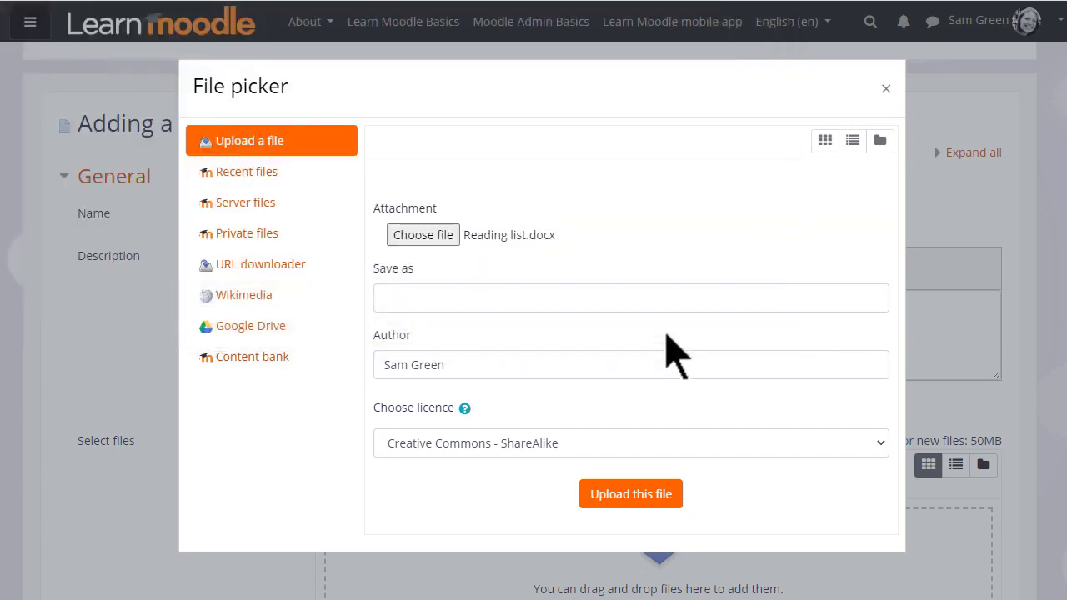
{"action": "mouse_move", "coordinate": [634, 346]}
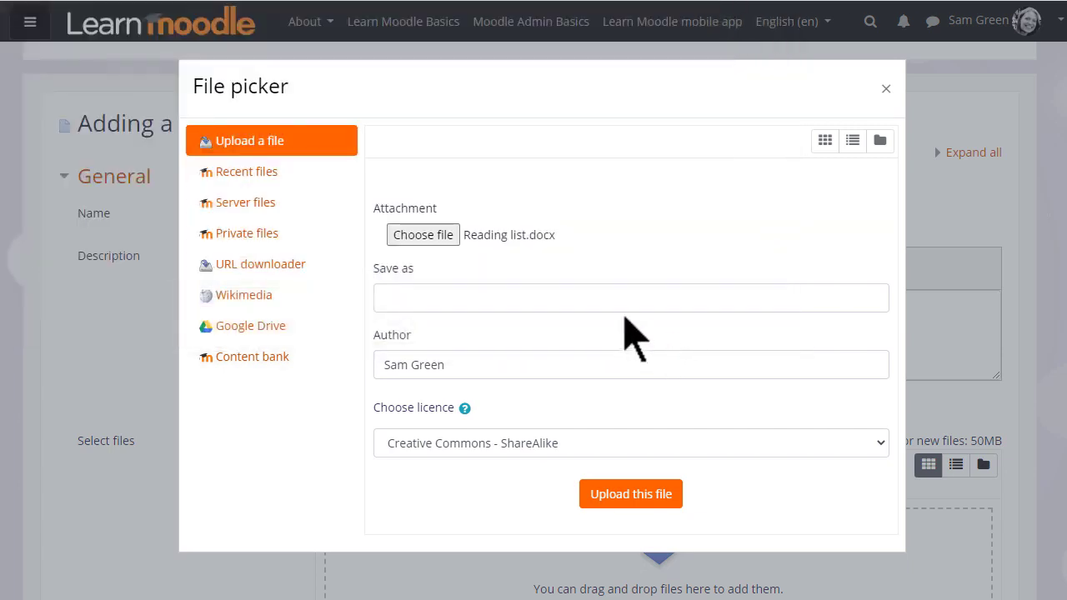
{"action": "left_click", "coordinate": [630, 297]}
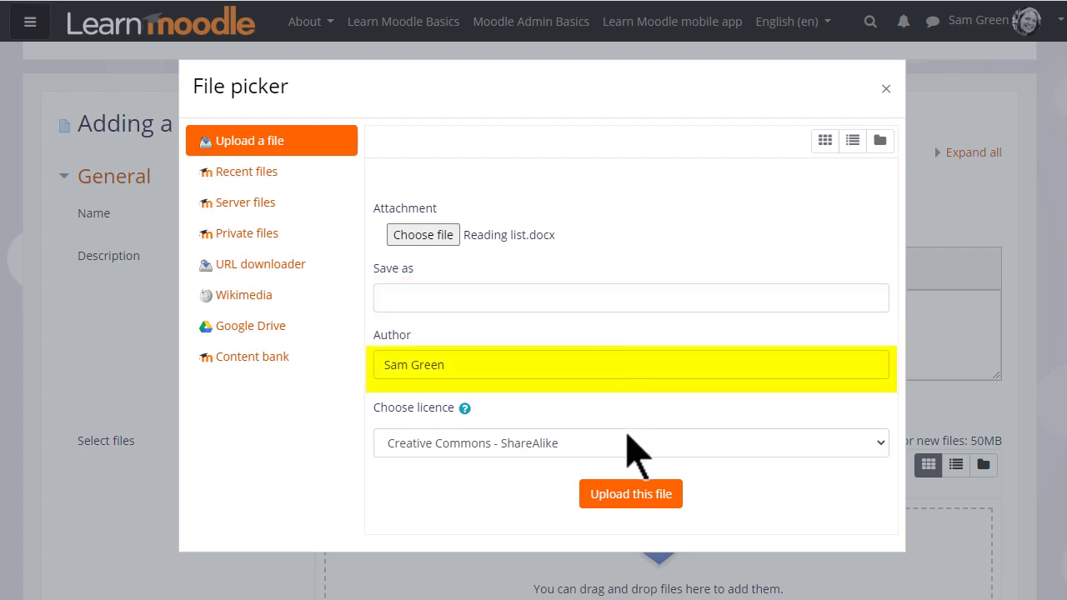
{"action": "left_click", "coordinate": [630, 443]}
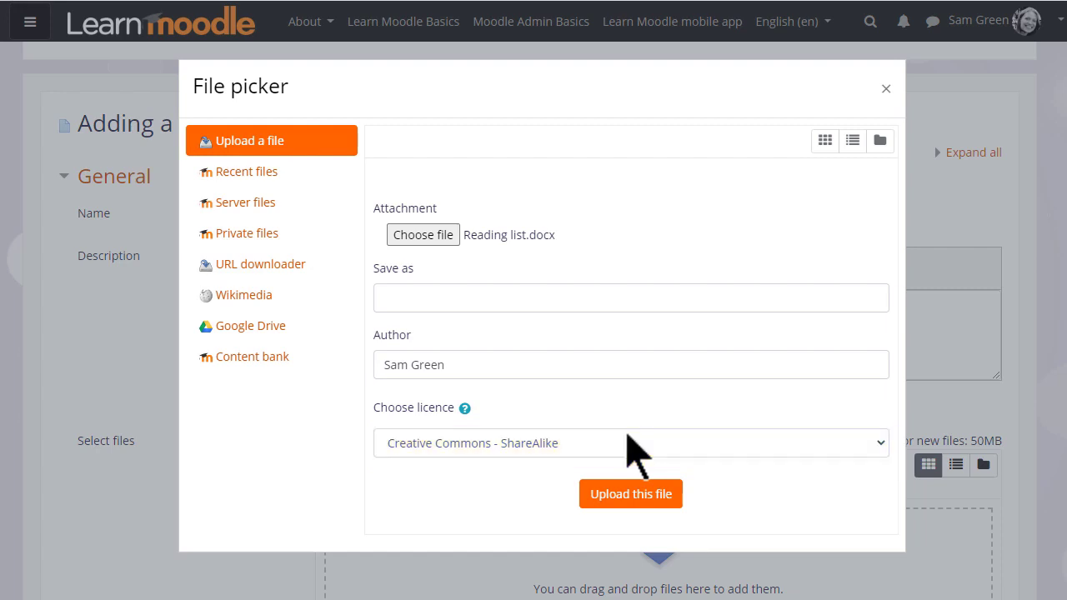
{"action": "mouse_move", "coordinate": [631, 494]}
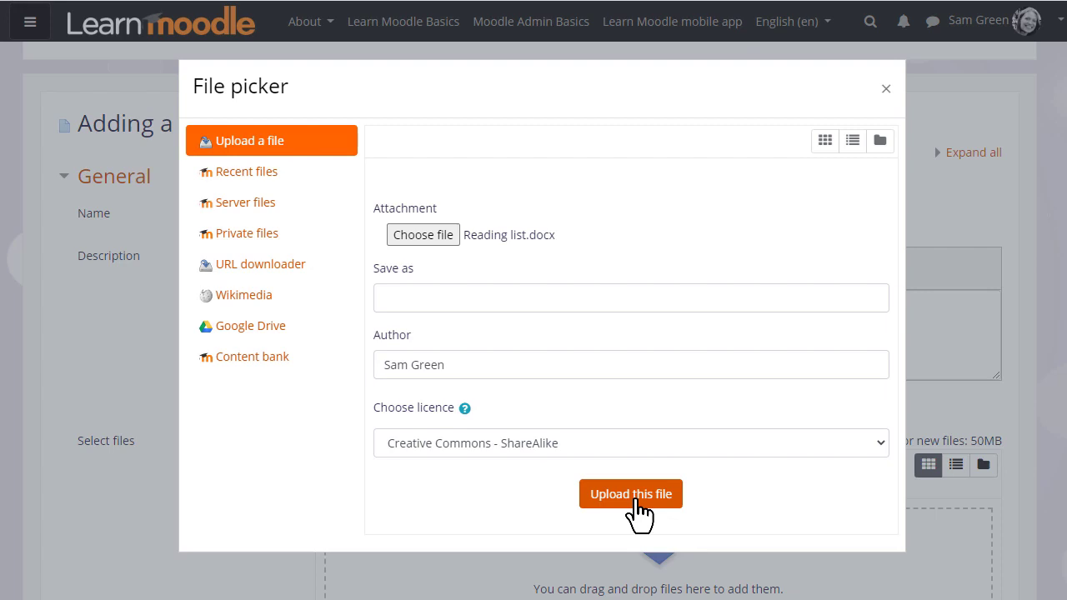
{"action": "left_click", "coordinate": [631, 494]}
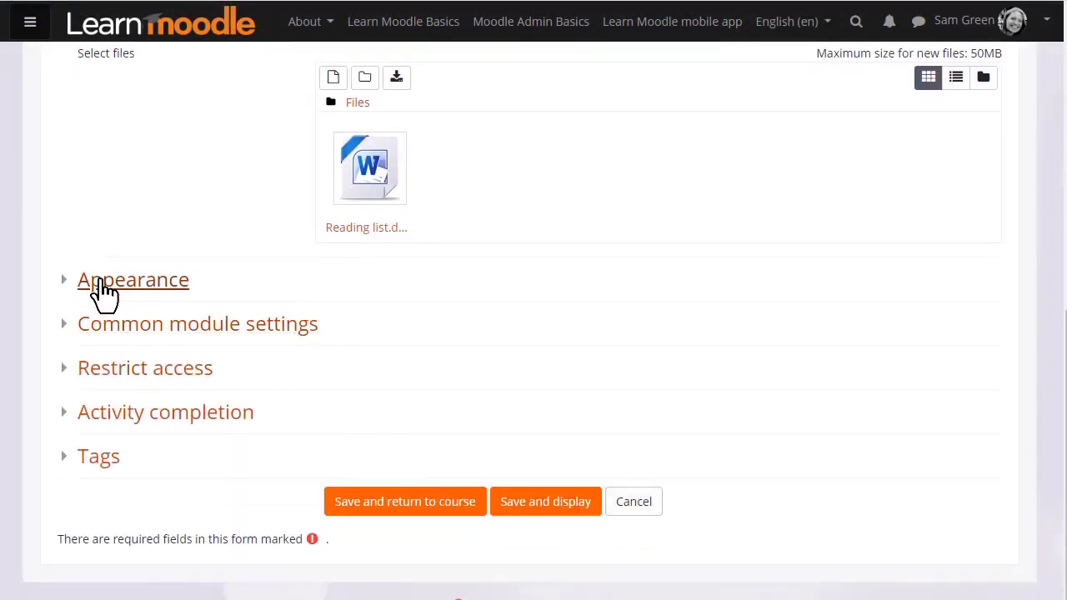
- Enable Show size and Show upload/modified date in Appearance, then save and return to course
{"action": "left_click", "coordinate": [132, 279]}
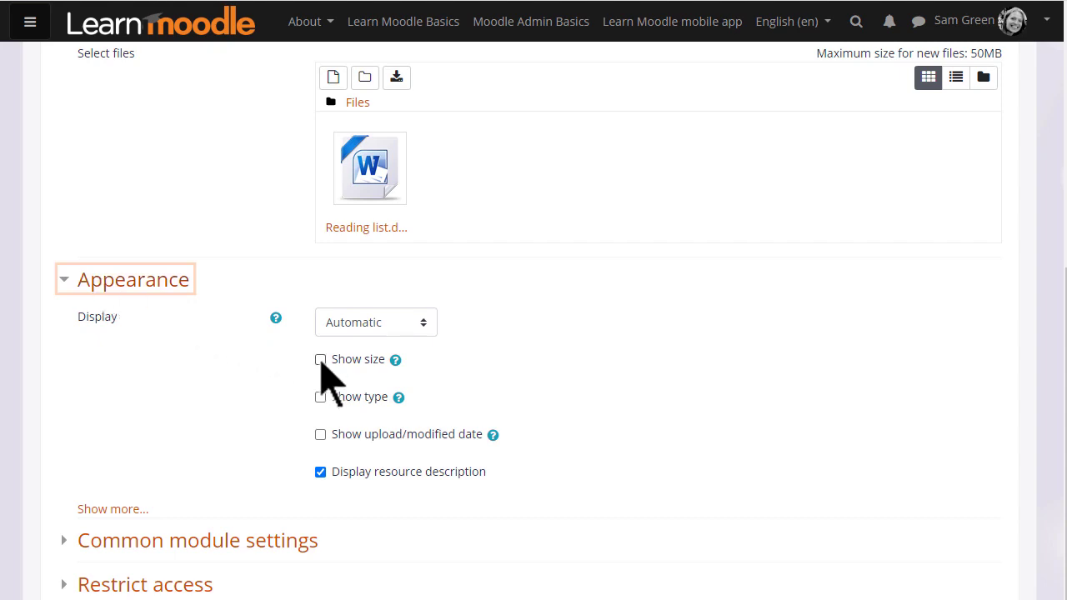
{"action": "left_click", "coordinate": [320, 359]}
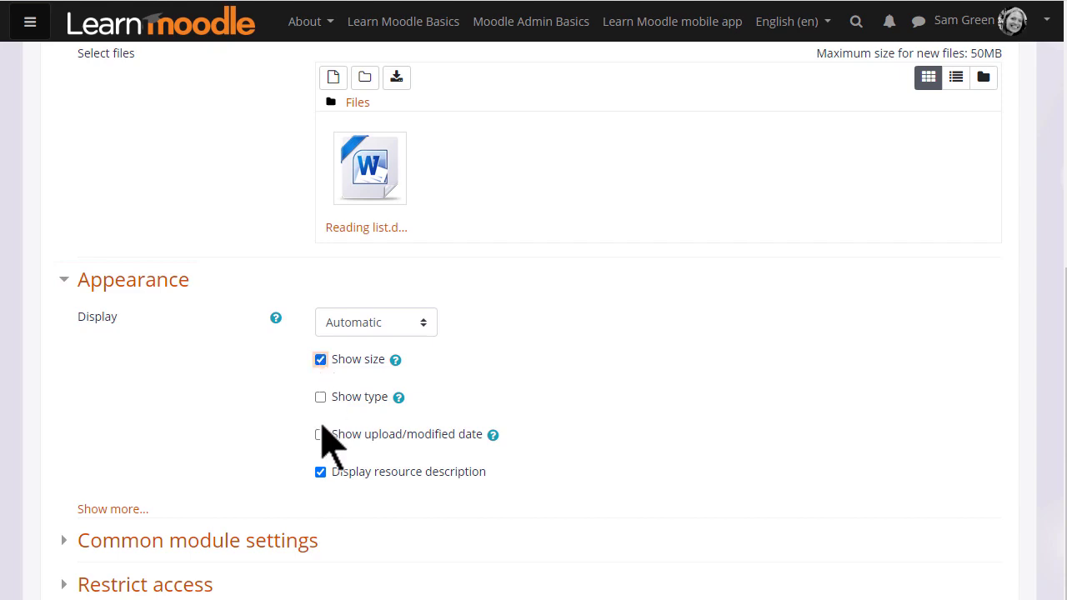
{"action": "left_click", "coordinate": [320, 434]}
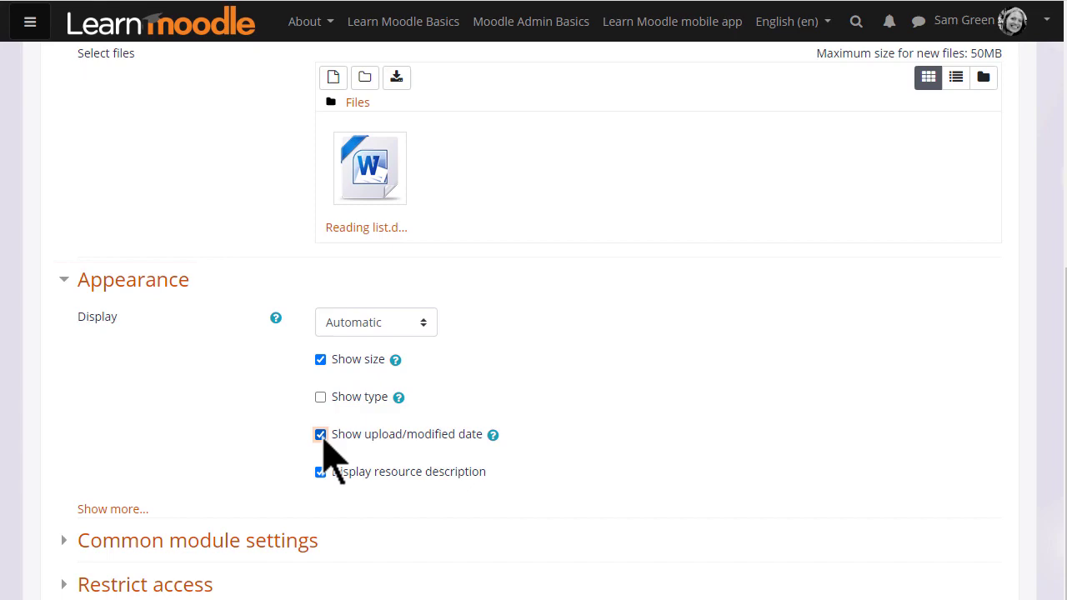
{"action": "left_click", "coordinate": [133, 279]}
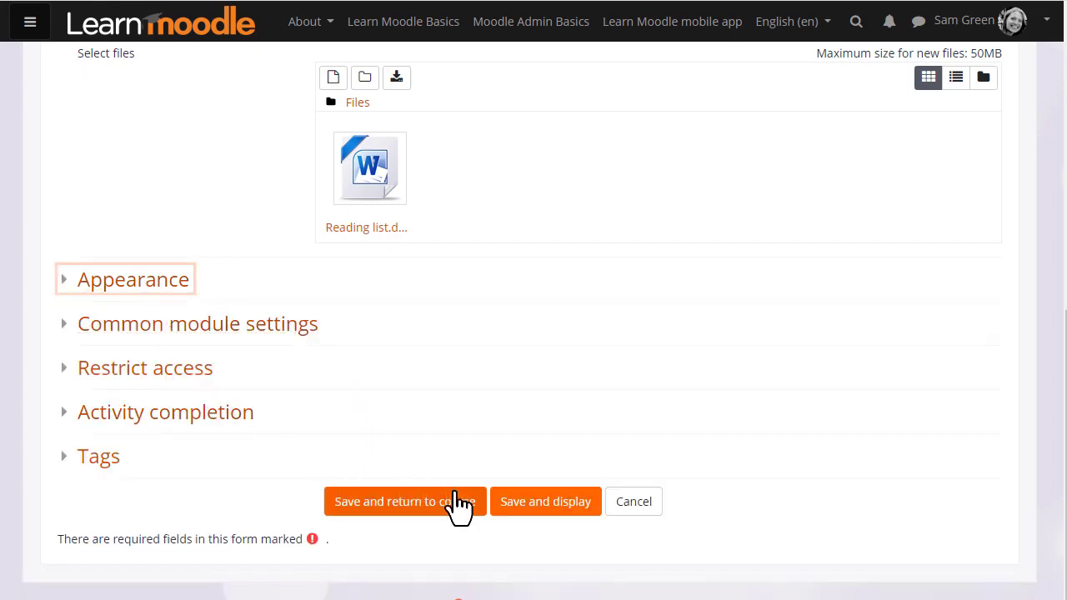
{"action": "left_click", "coordinate": [403, 501]}
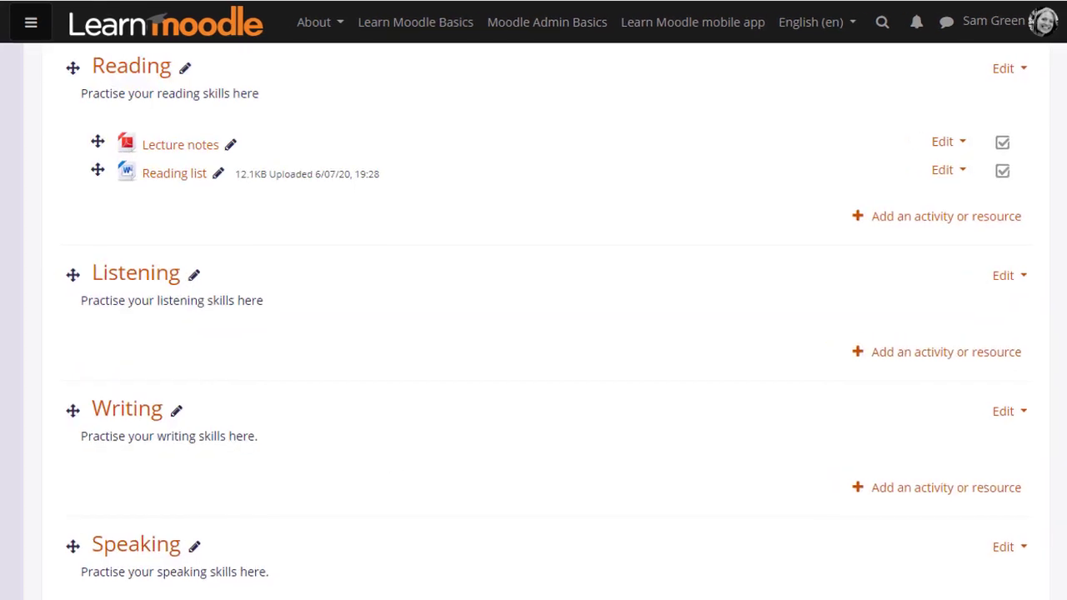